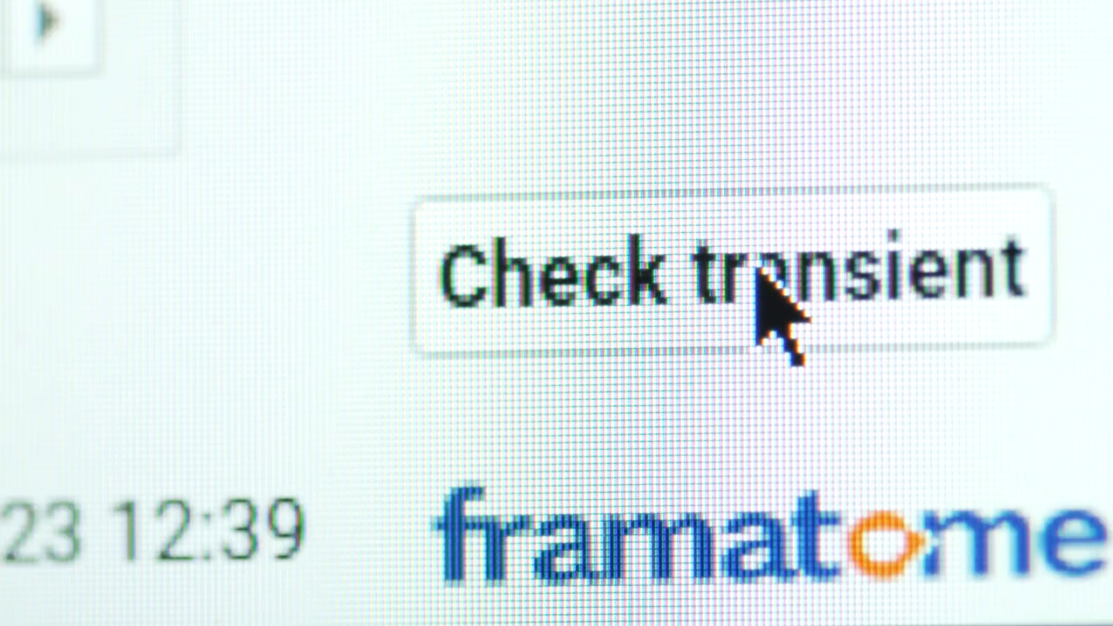
- Run 'Check transient' to bring up the empty Current and Next recommendations tables
left_click(735, 270)
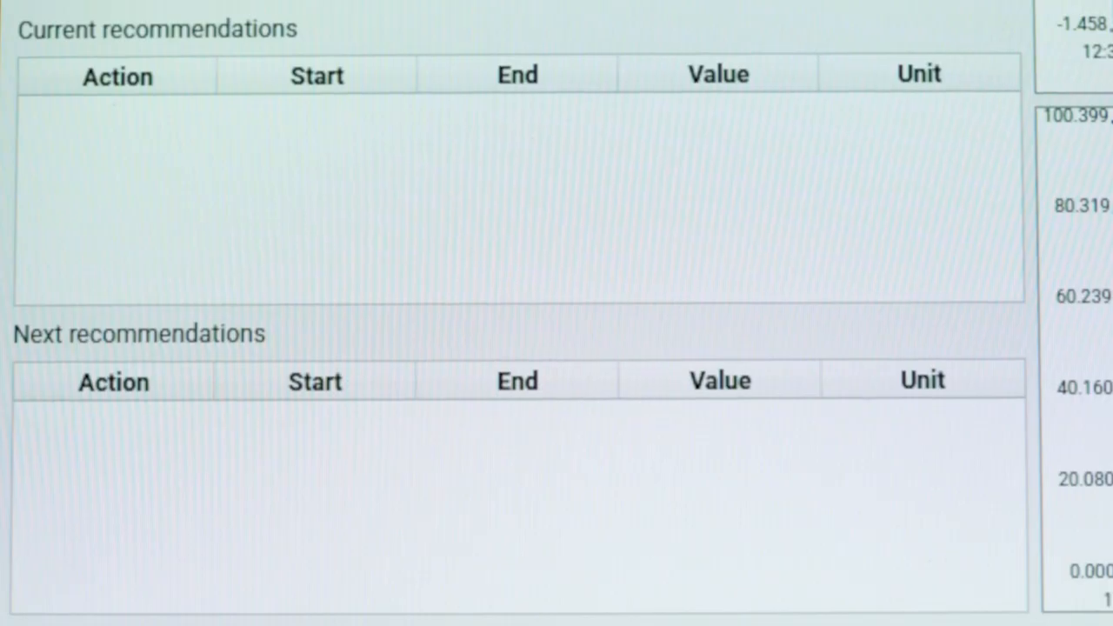